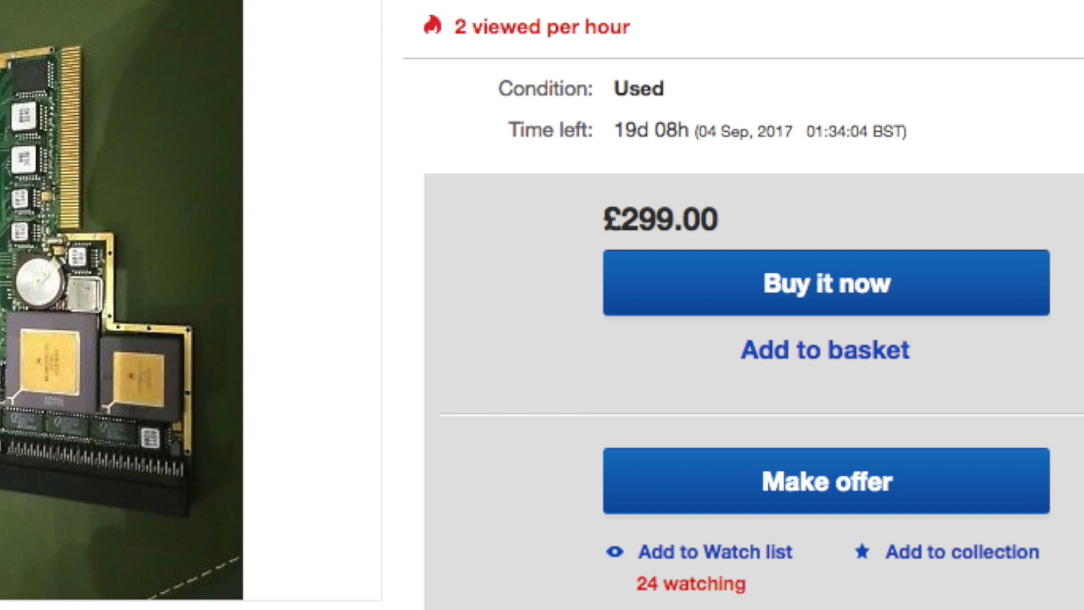
Inspect the 640 x 480 mode in ScreenMode Preferences and cancel without changes.
scroll("down", 3)
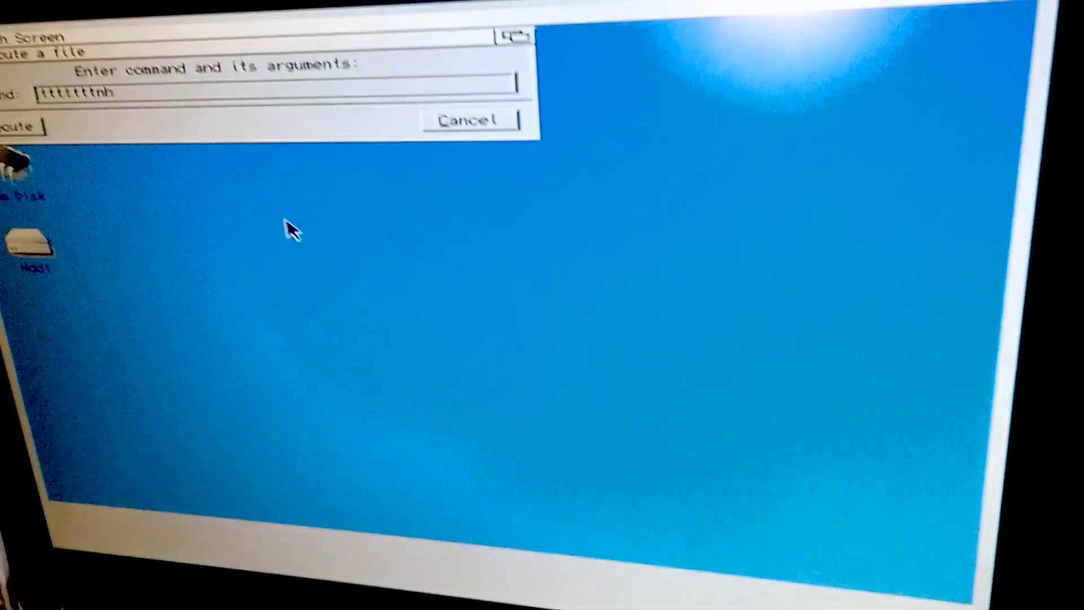
left_click(468, 120)
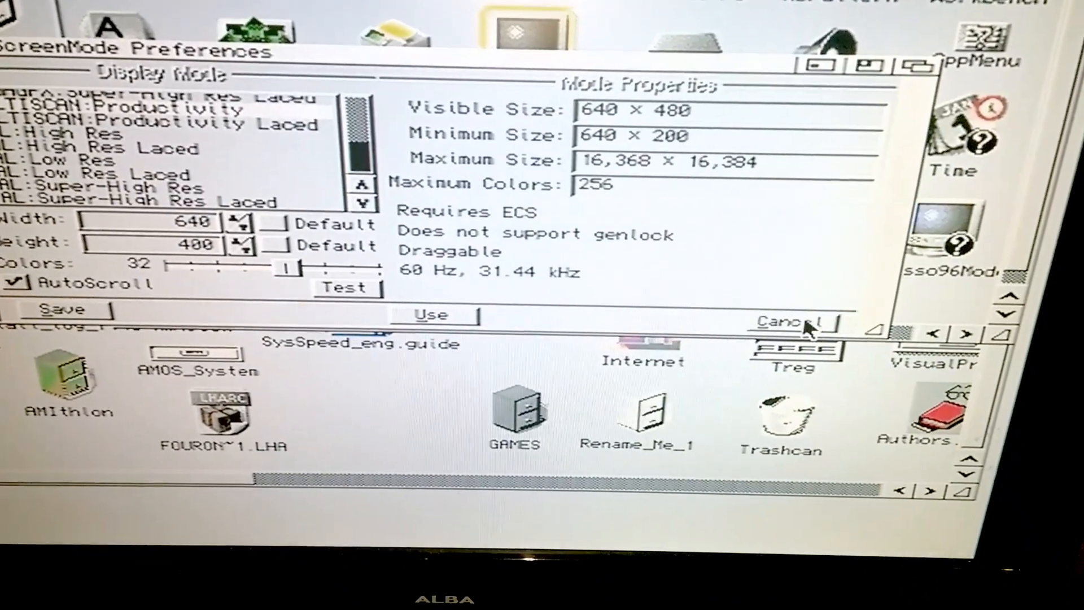
left_click(788, 323)
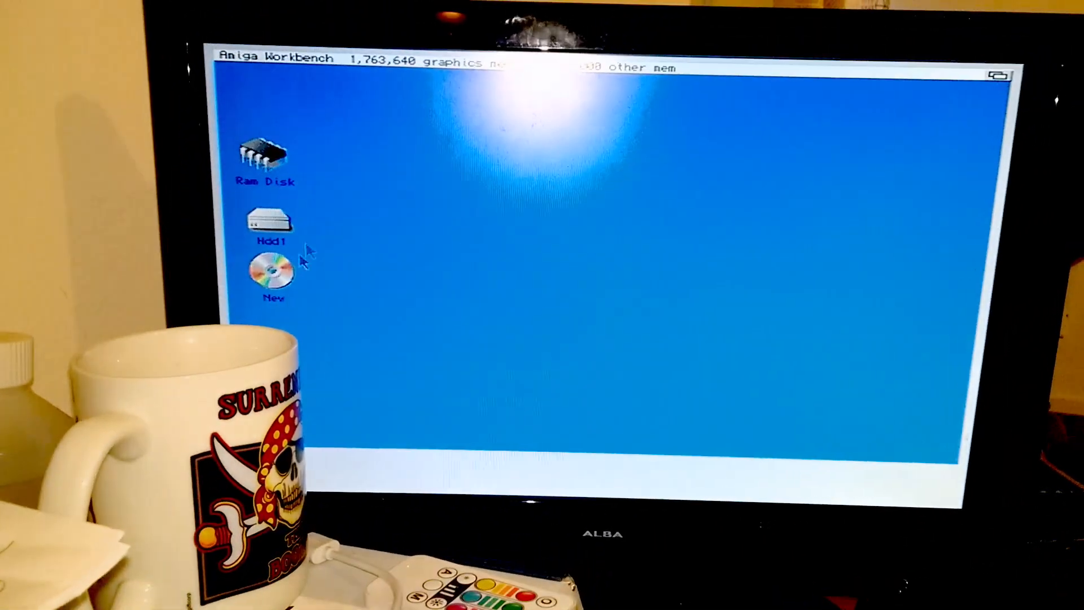
Browse the New CD with all files shown, through Amiga Soft into the ADoom-1.3 drawer.
double_click(262, 270)
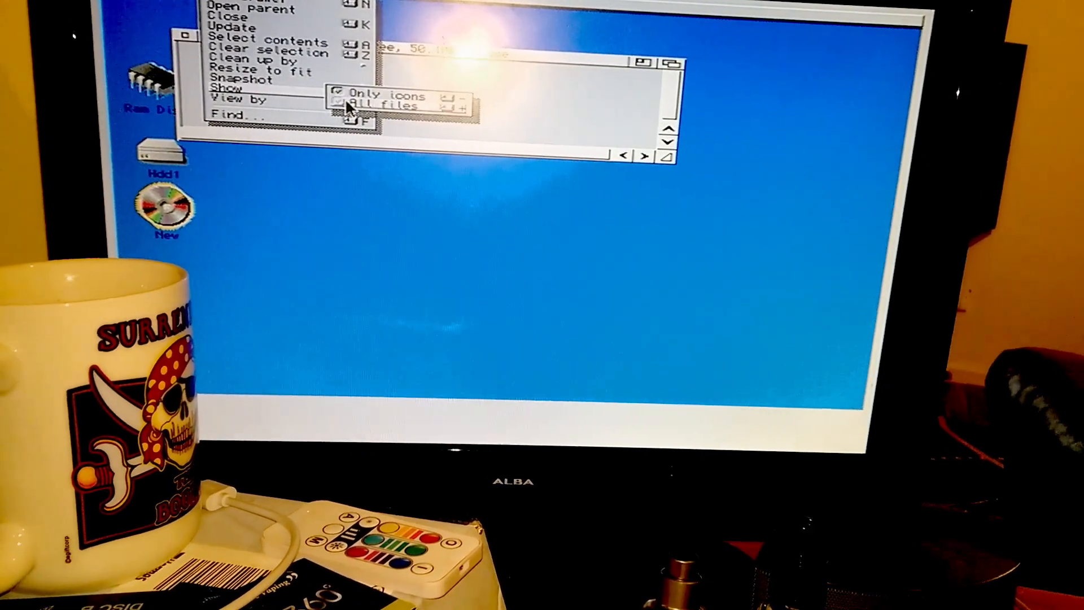
left_click(391, 105)
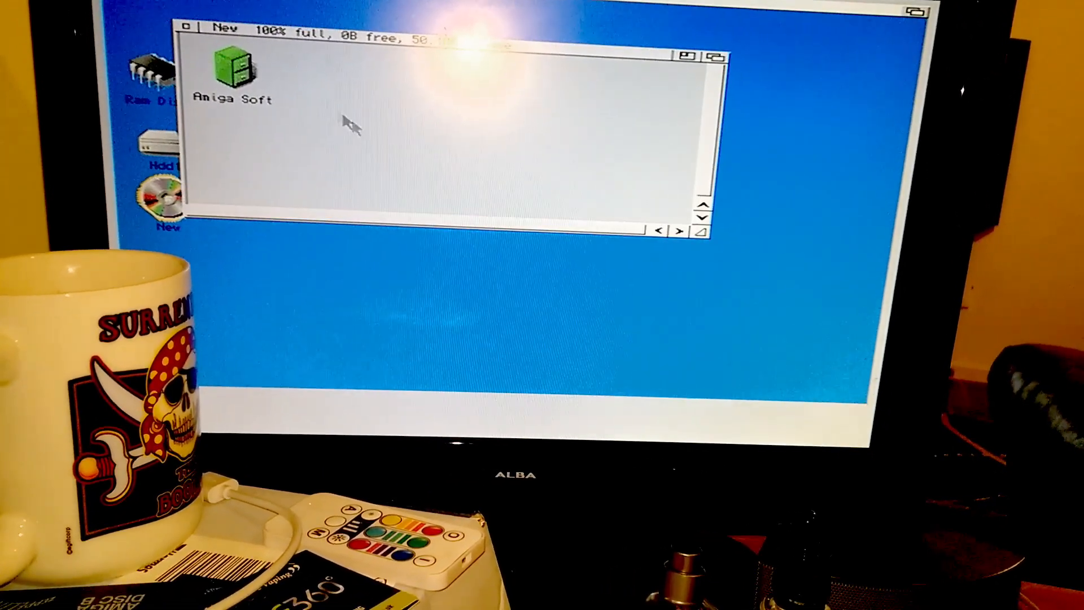
double_click(230, 69)
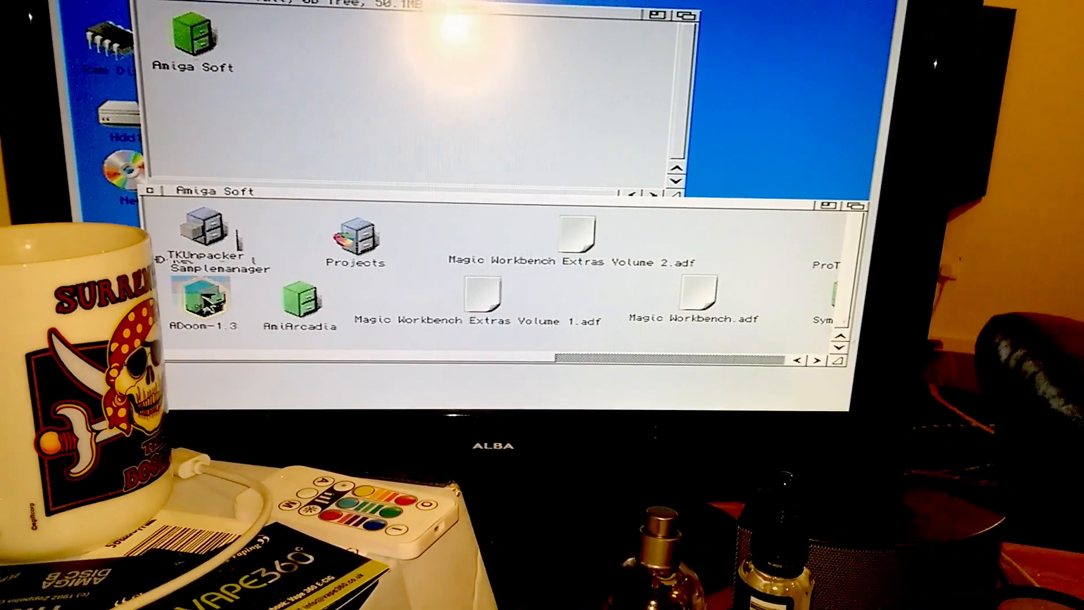
double_click(204, 300)
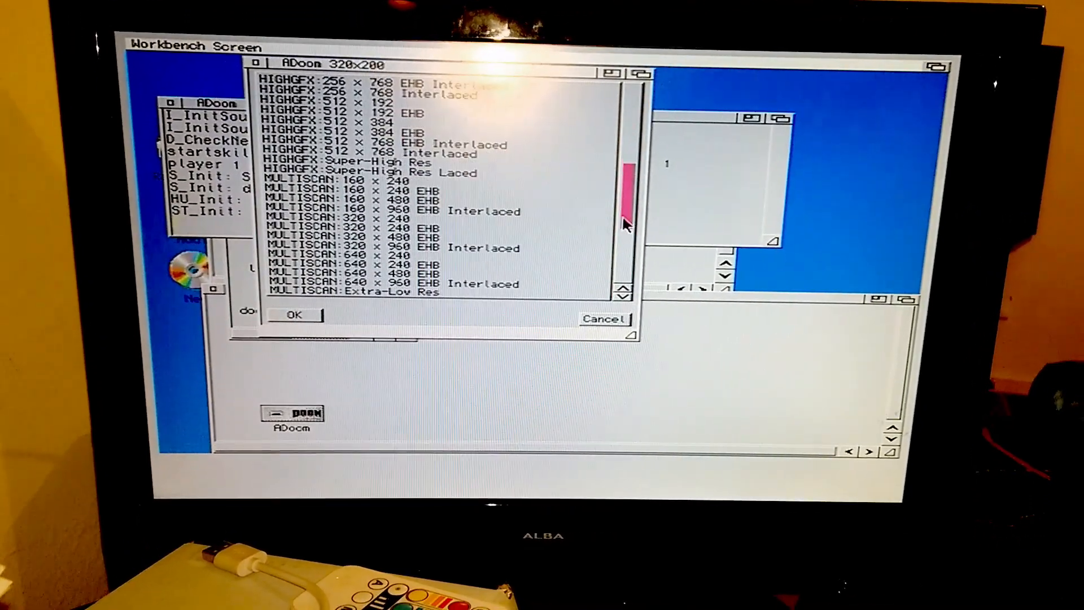
Choose MULTISCAN: 320 x 240 in the ADoom requester and start to the Doom title screen.
scroll("down", 3)
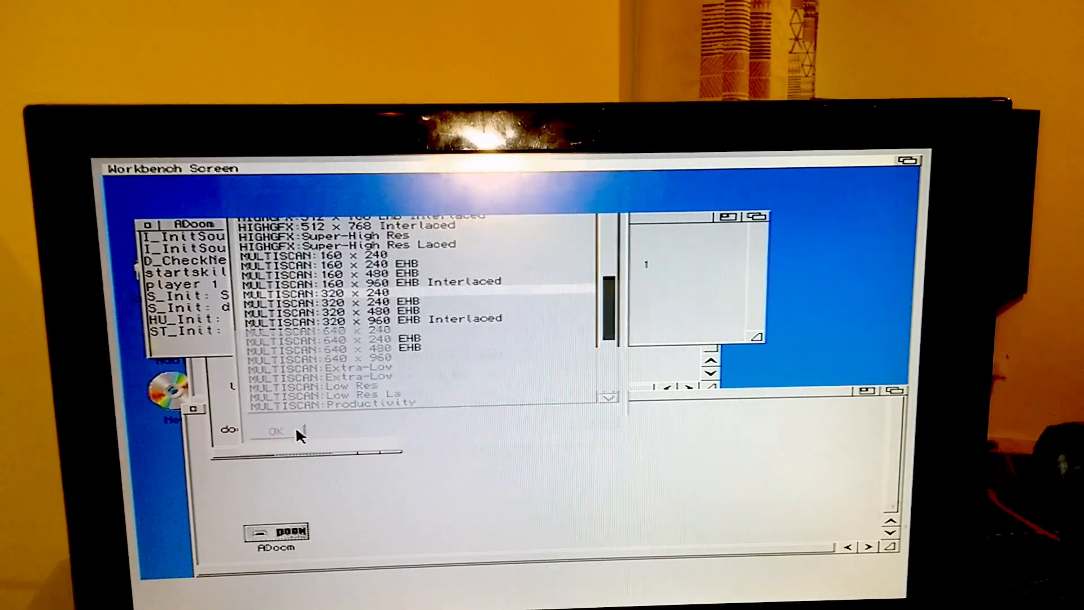
left_click(275, 430)
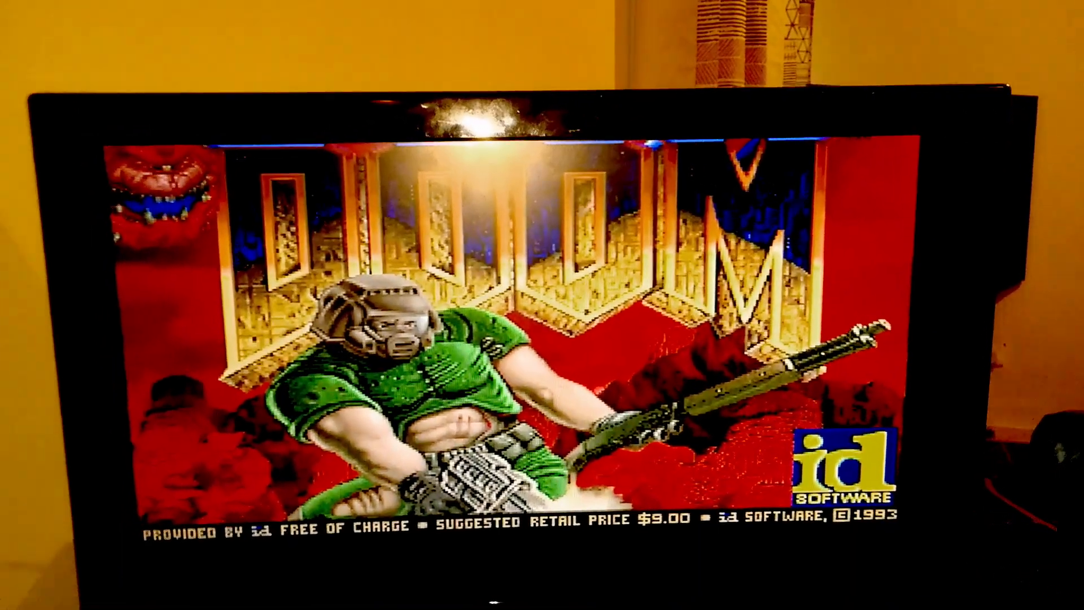